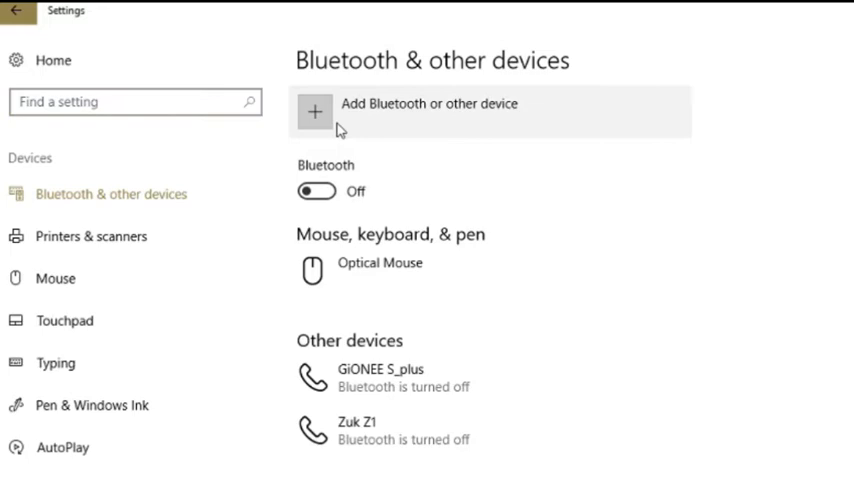
- Add a Bluetooth device, pair the phone 'samosa' after confirming the PIN, and finish
{"action": "left_click", "coordinate": [316, 112]}
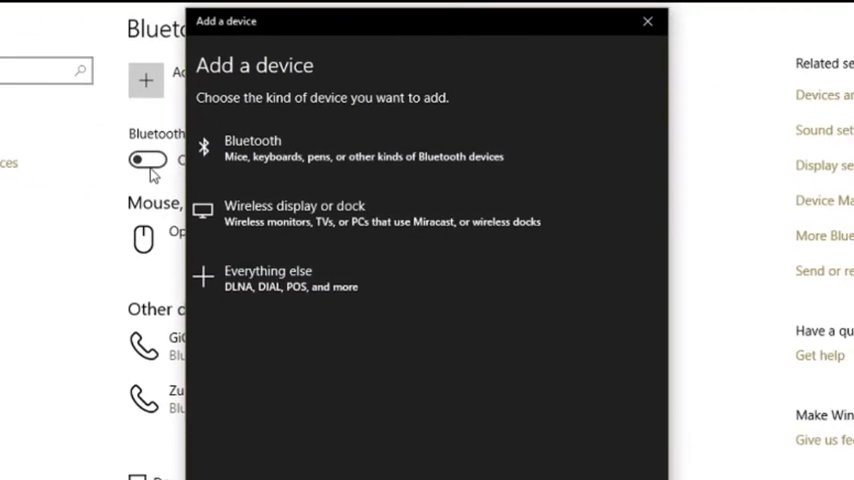
{"action": "left_click", "coordinate": [252, 148]}
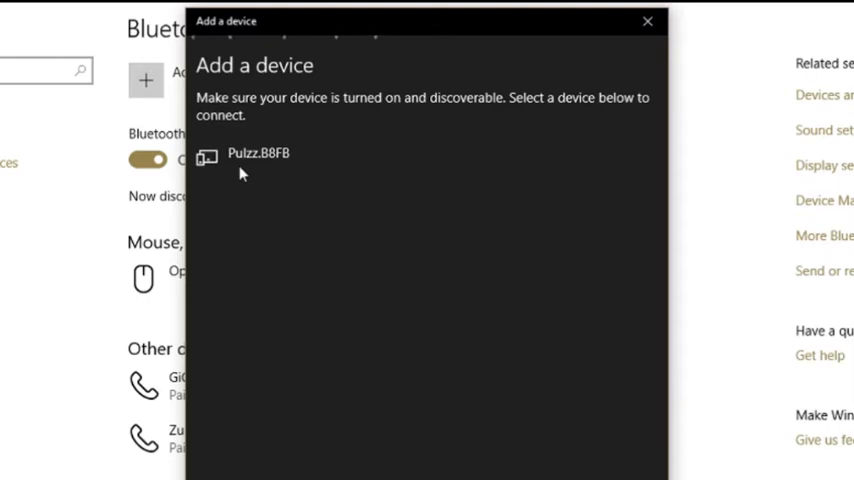
{"action": "left_click", "coordinate": [260, 152]}
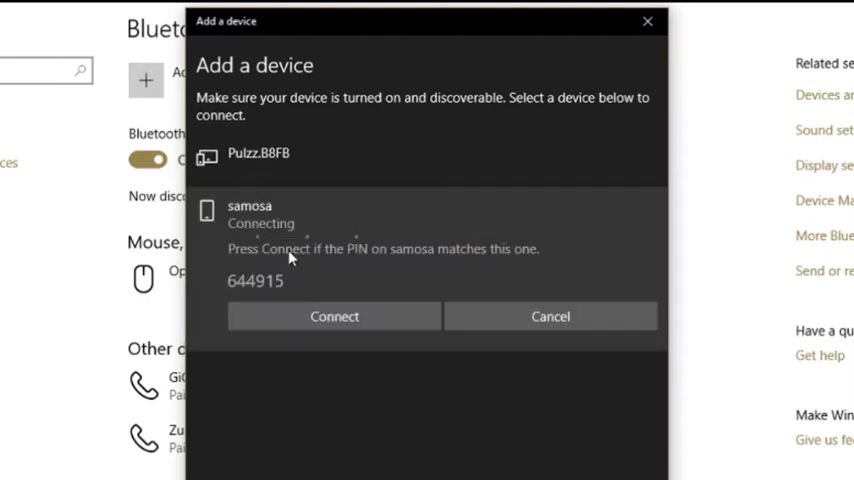
{"action": "left_click", "coordinate": [334, 316]}
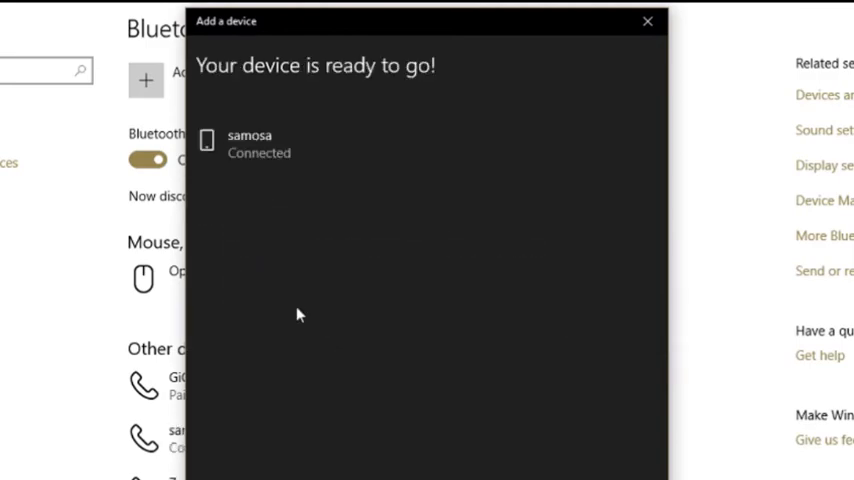
{"action": "left_click", "coordinate": [648, 20]}
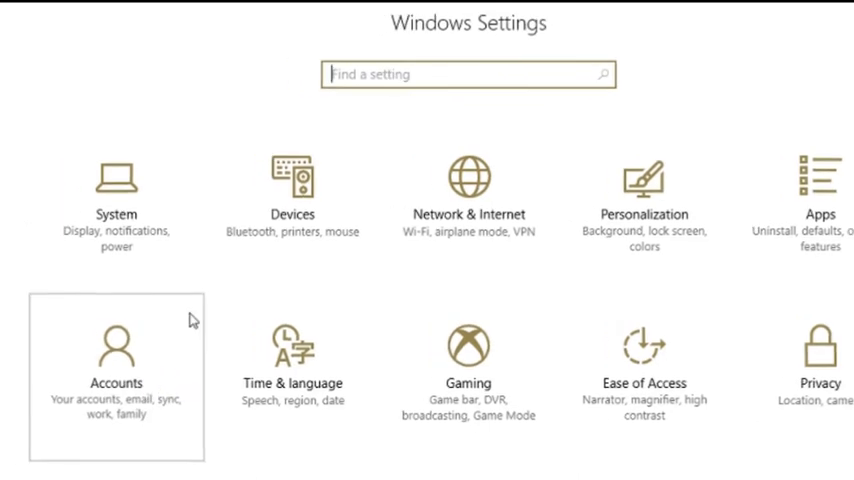
- Go to Accounts and show the Sign-in options page
{"action": "left_click", "coordinate": [114, 370]}
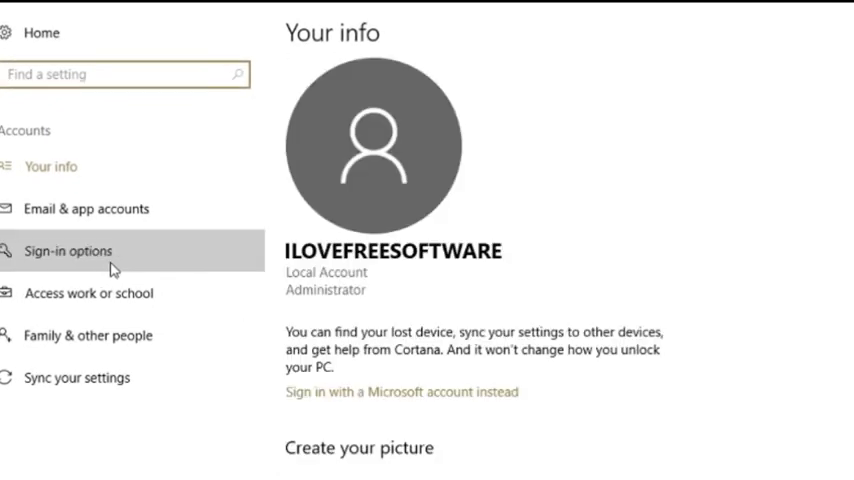
{"action": "left_click", "coordinate": [68, 252]}
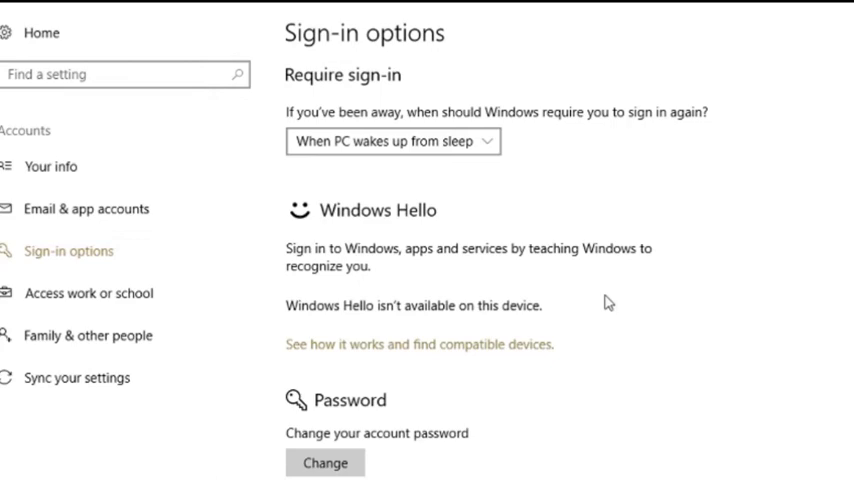
- Tick 'Allow Windows to detect when you're away and automatically lock the device'
{"action": "scroll", "scroll_direction": "down", "scroll_amount": 3}
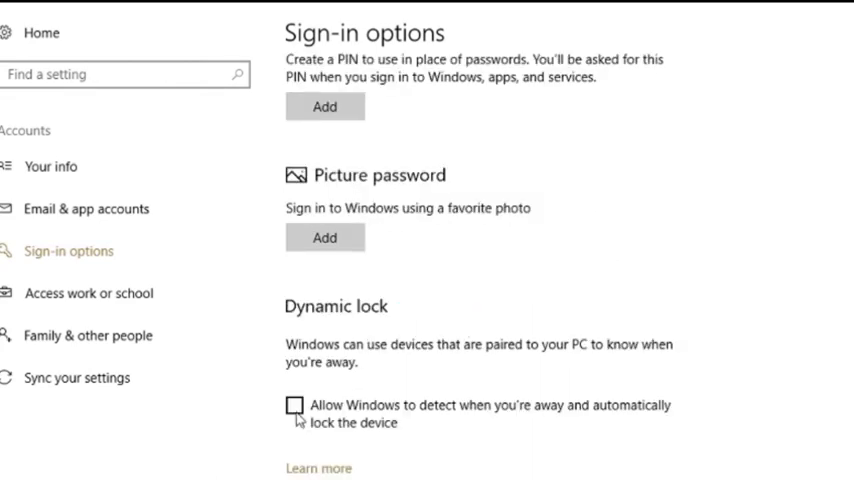
{"action": "left_click", "coordinate": [296, 404]}
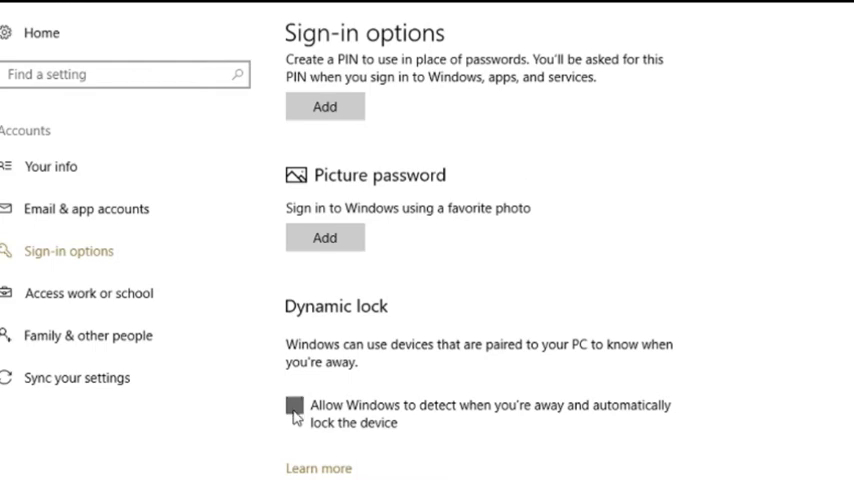
{"action": "left_click", "coordinate": [294, 406]}
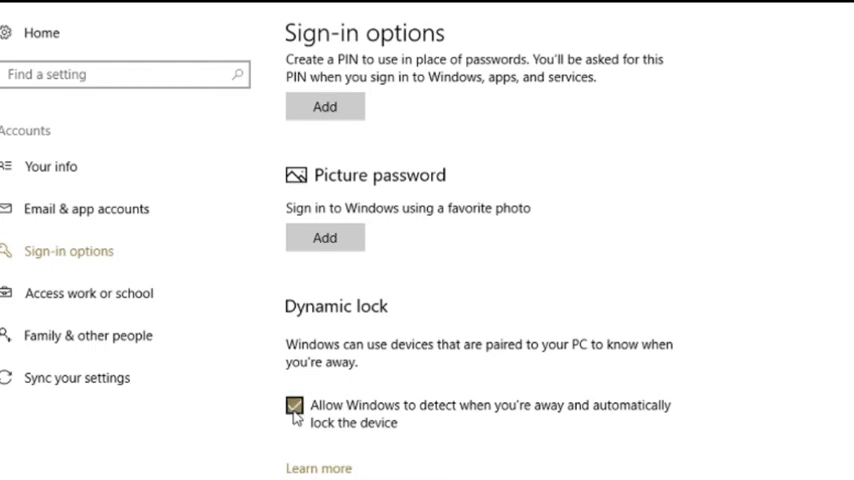